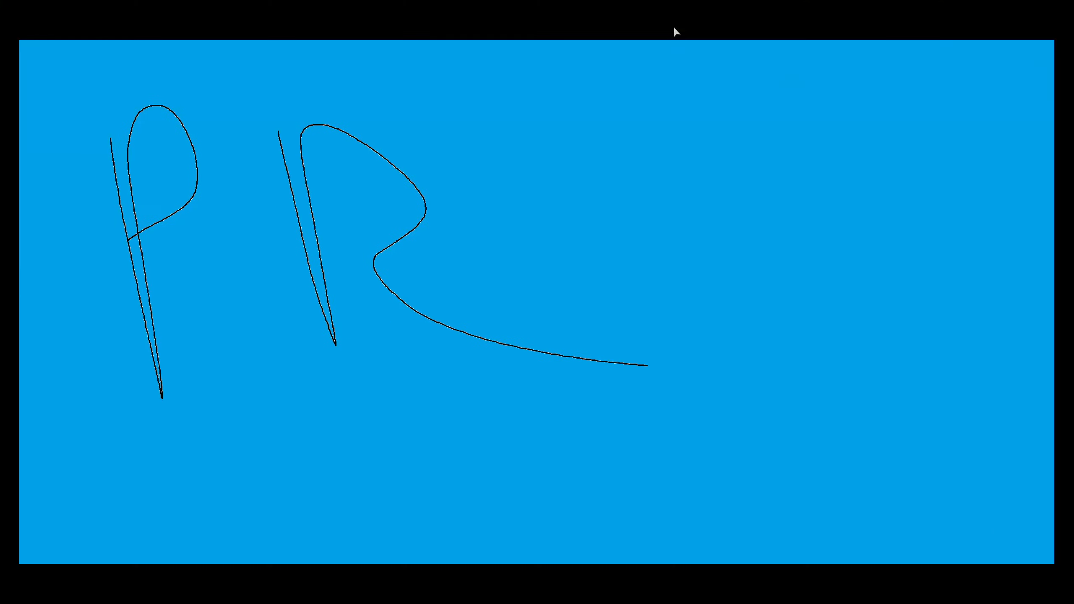
pyautogui.moveTo(666, 95)
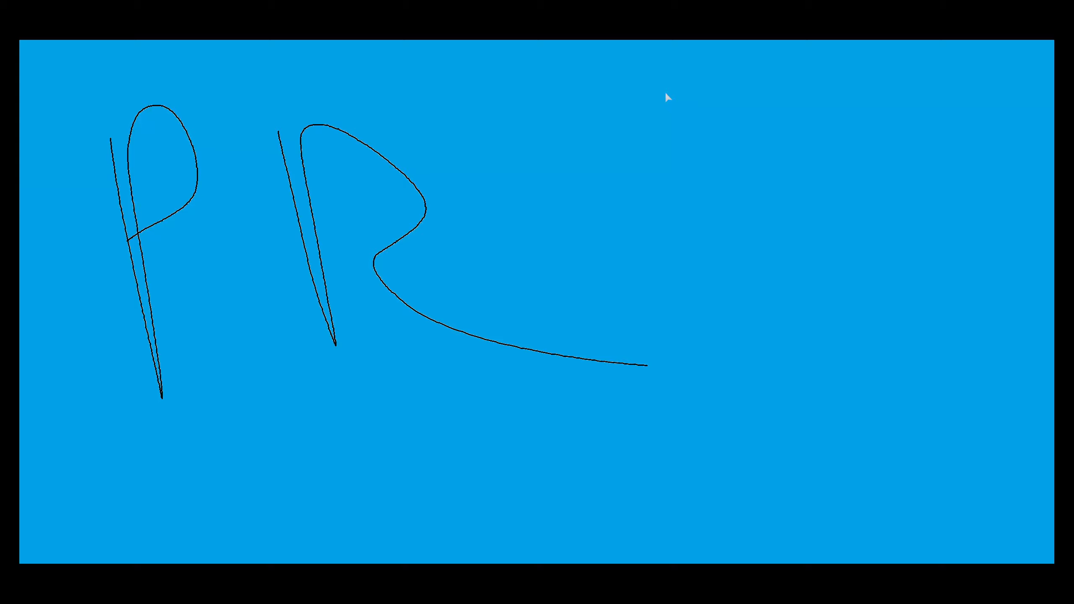
pyautogui.moveTo(1009, 17)
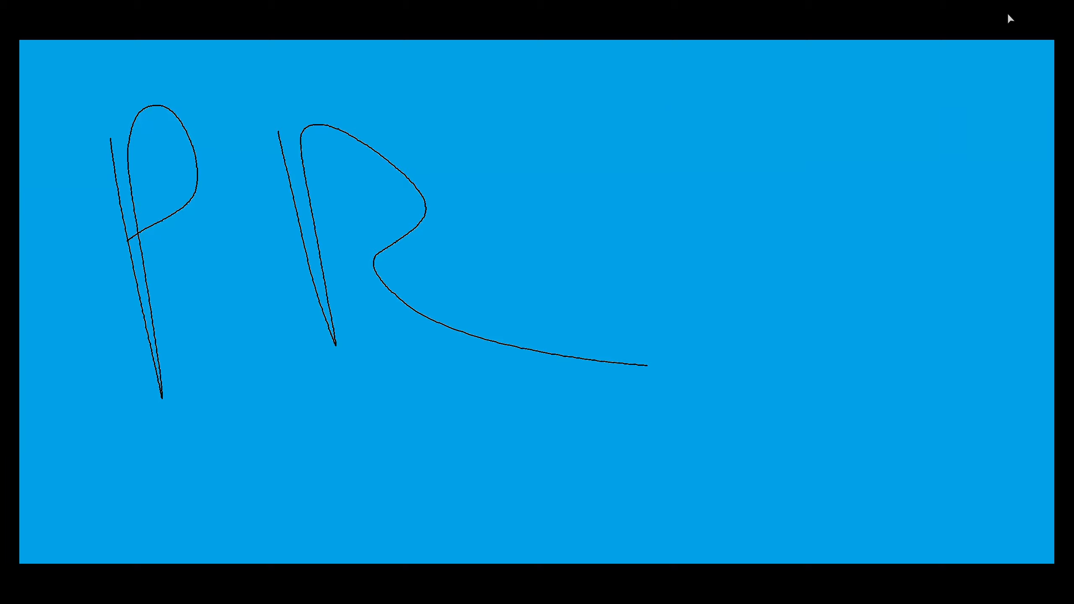
pyautogui.moveTo(1060, 33)
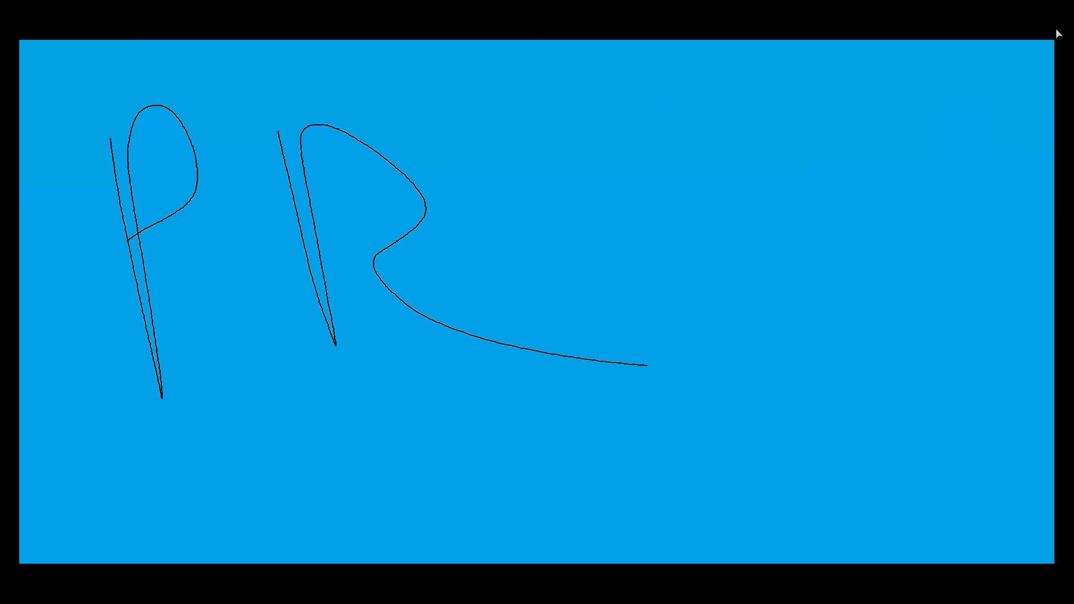